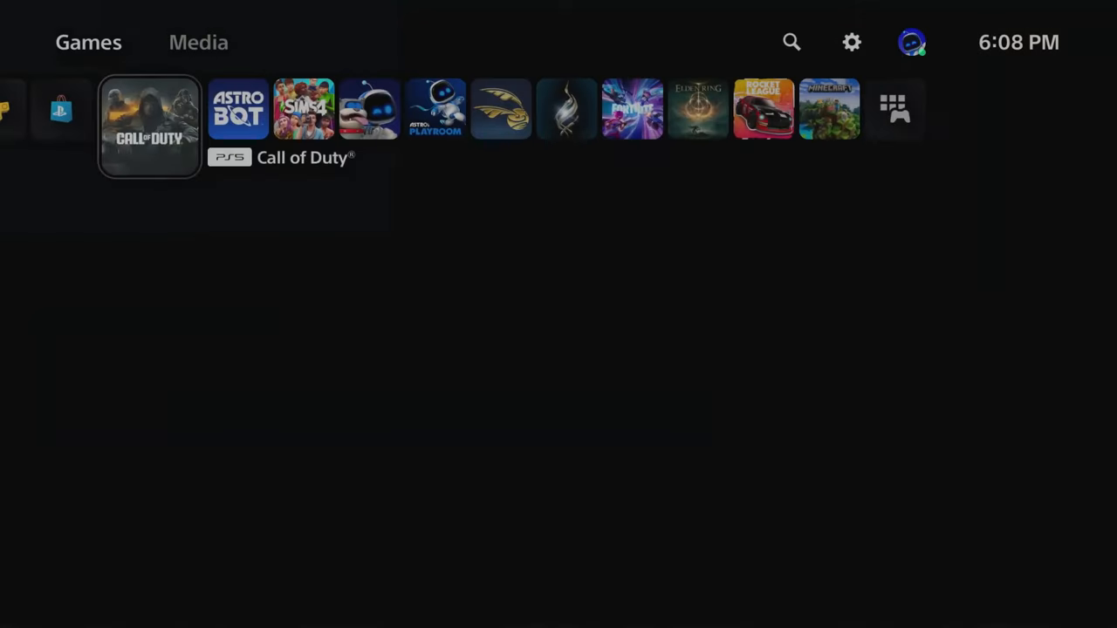
Step: Go from the home screen into Settings and bring up the Network connection status page
left_click(148, 109)
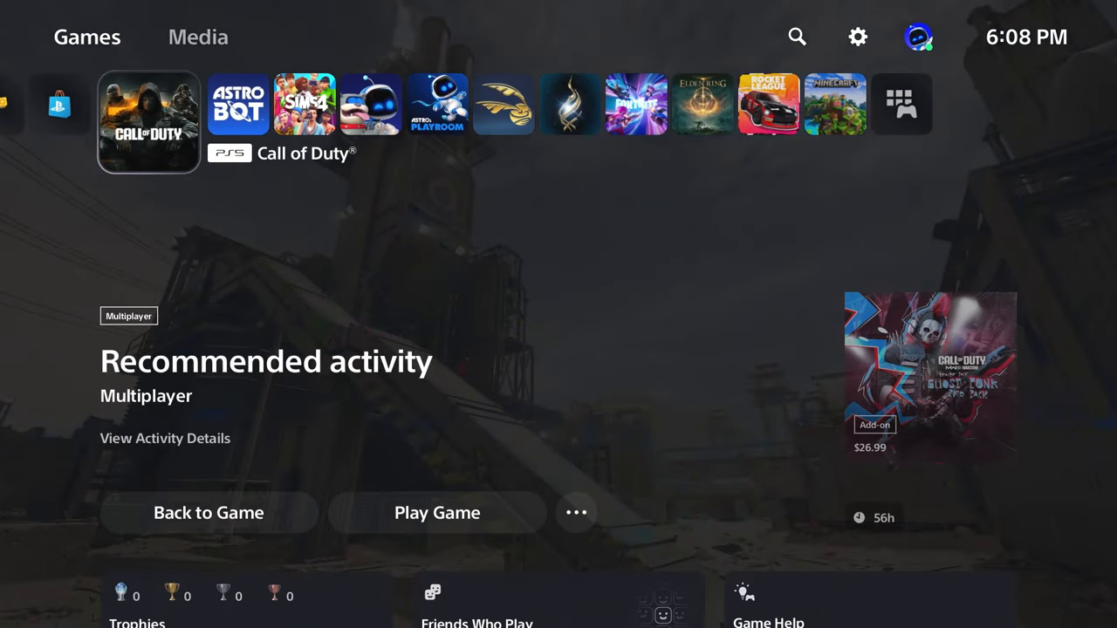
left_click(576, 513)
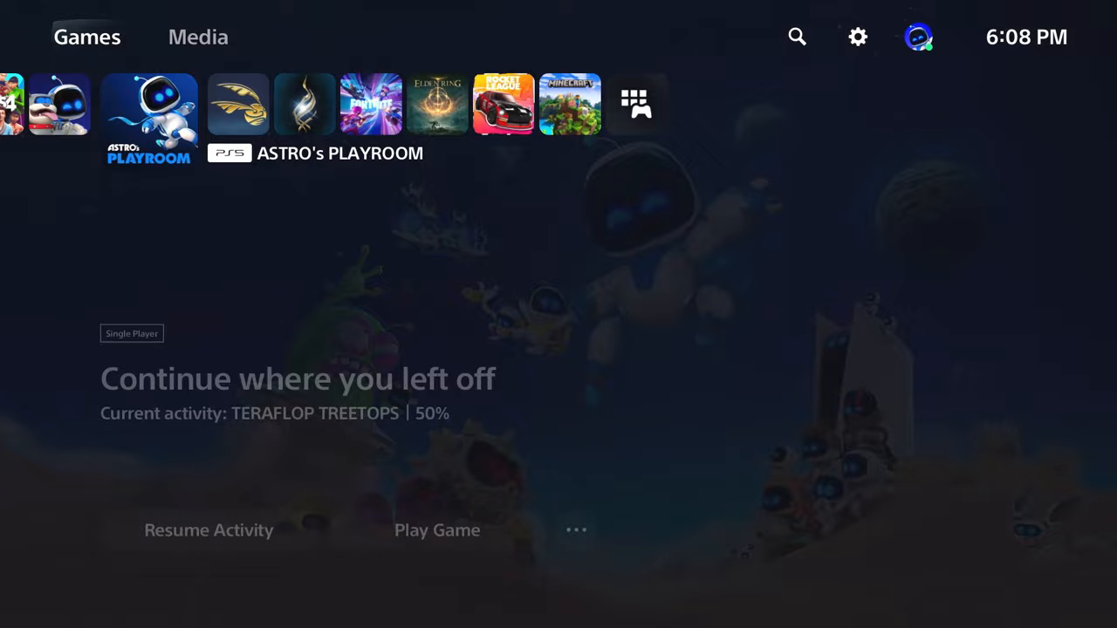
left_click(857, 37)
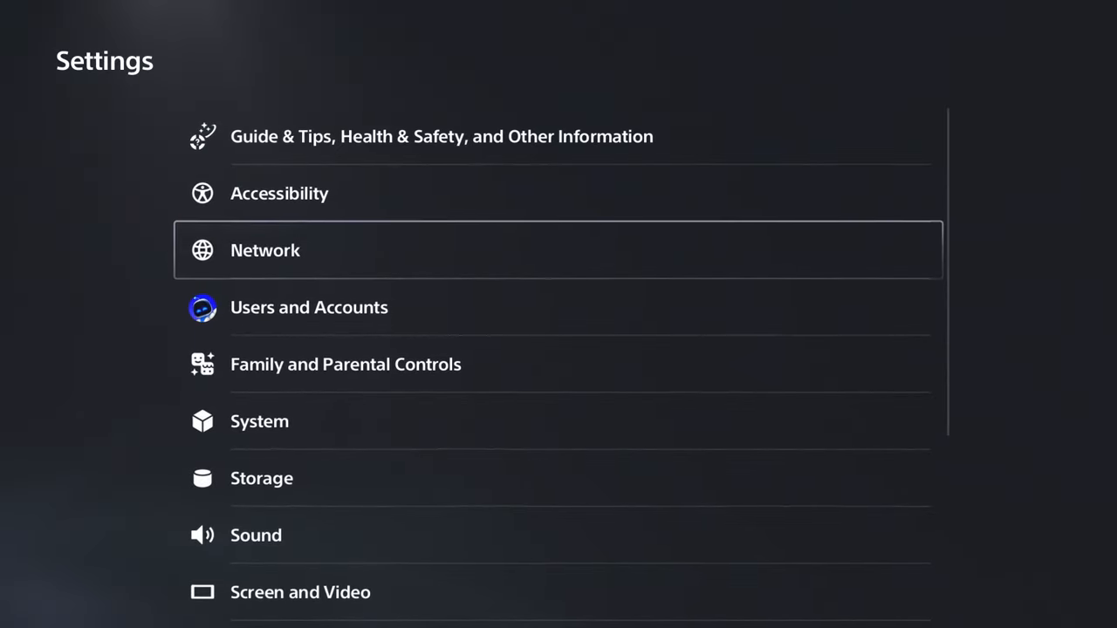
left_click(265, 251)
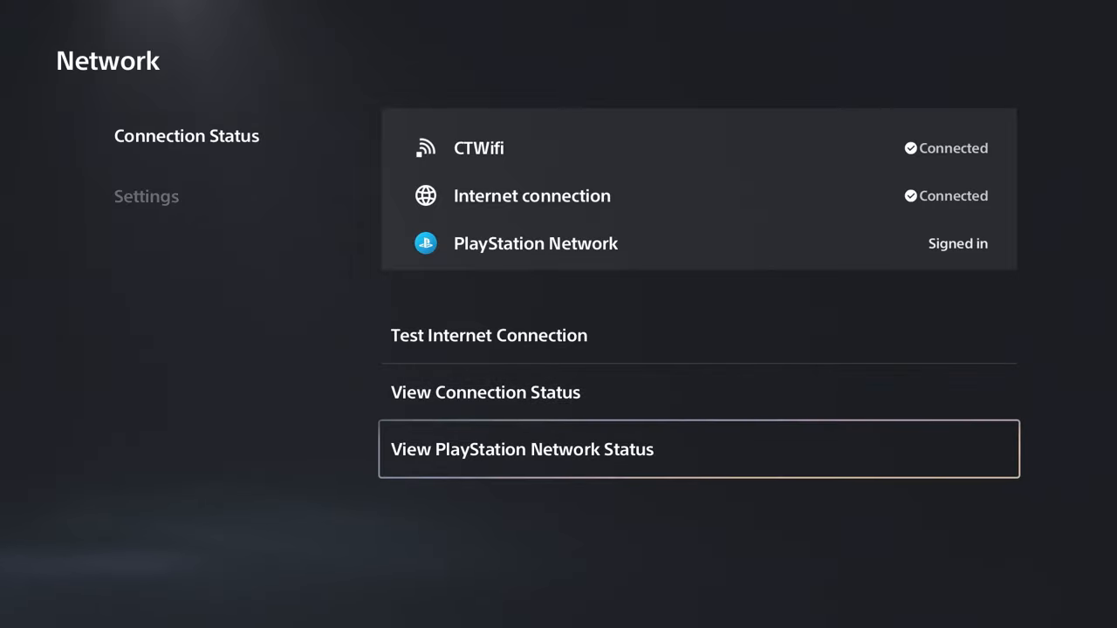
left_click(522, 448)
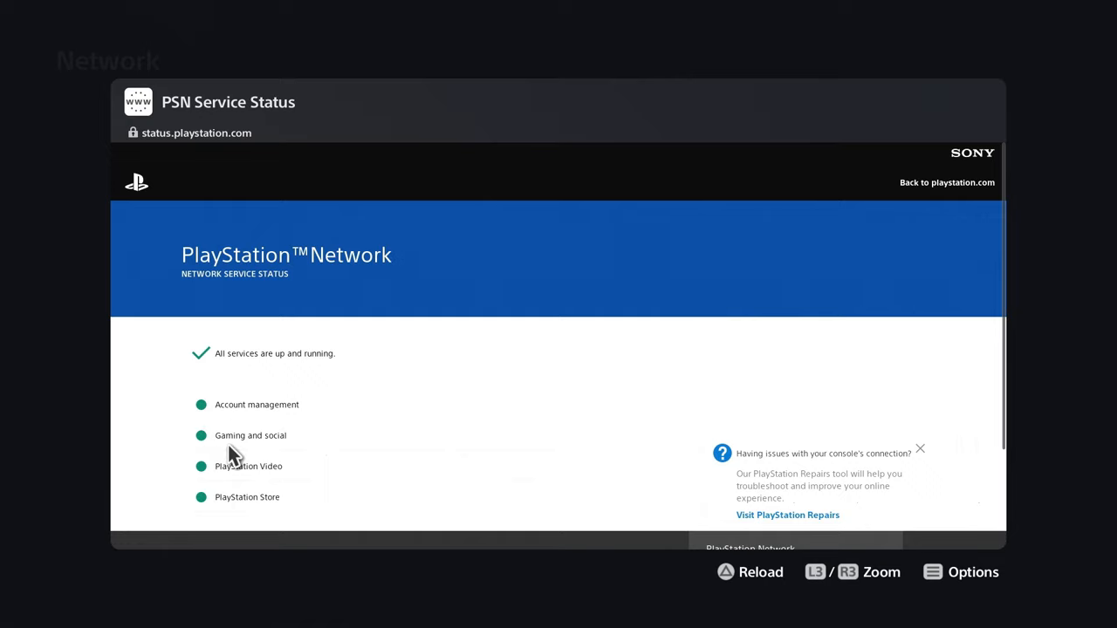
mouse_move(244, 436)
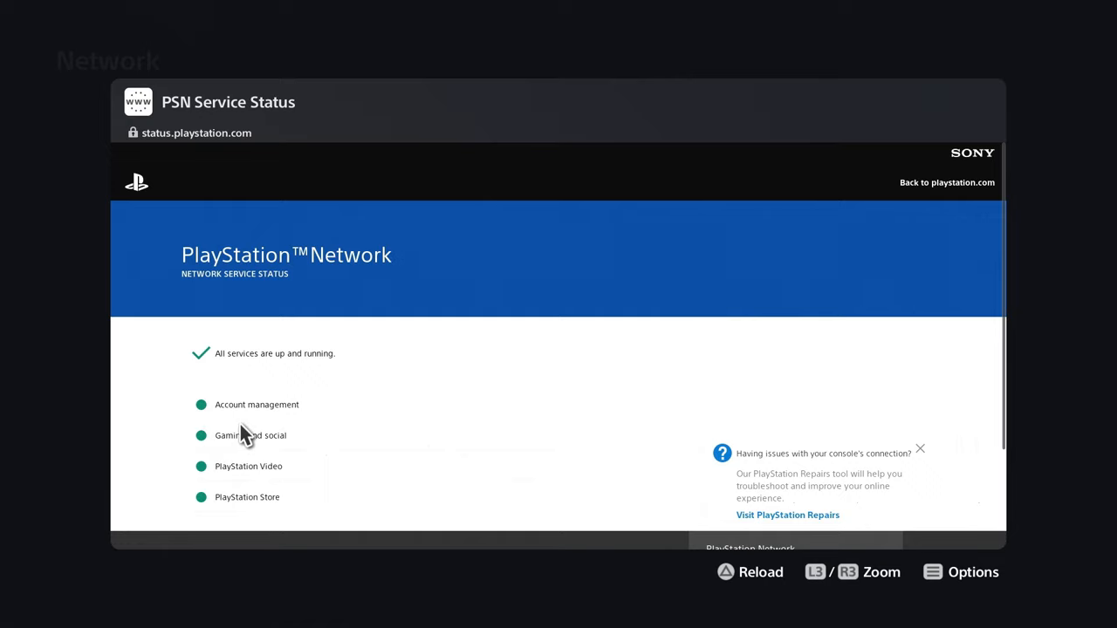
mouse_move(510, 409)
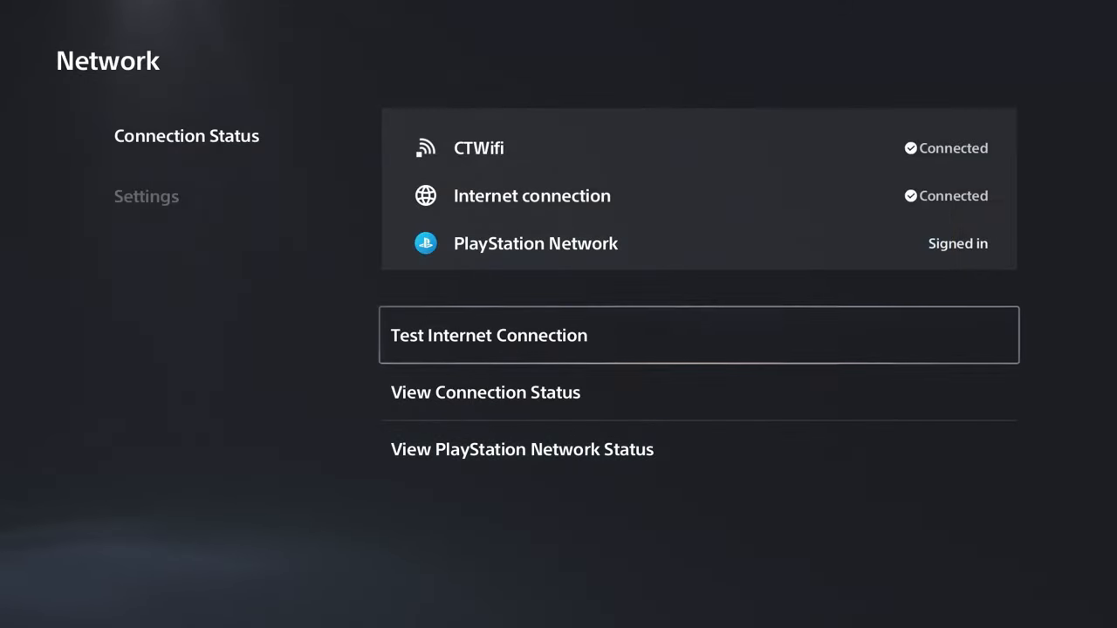
Step: Run Test Internet Connection, then move to the Network Settings section showing Connect to the Internet on
left_click(489, 335)
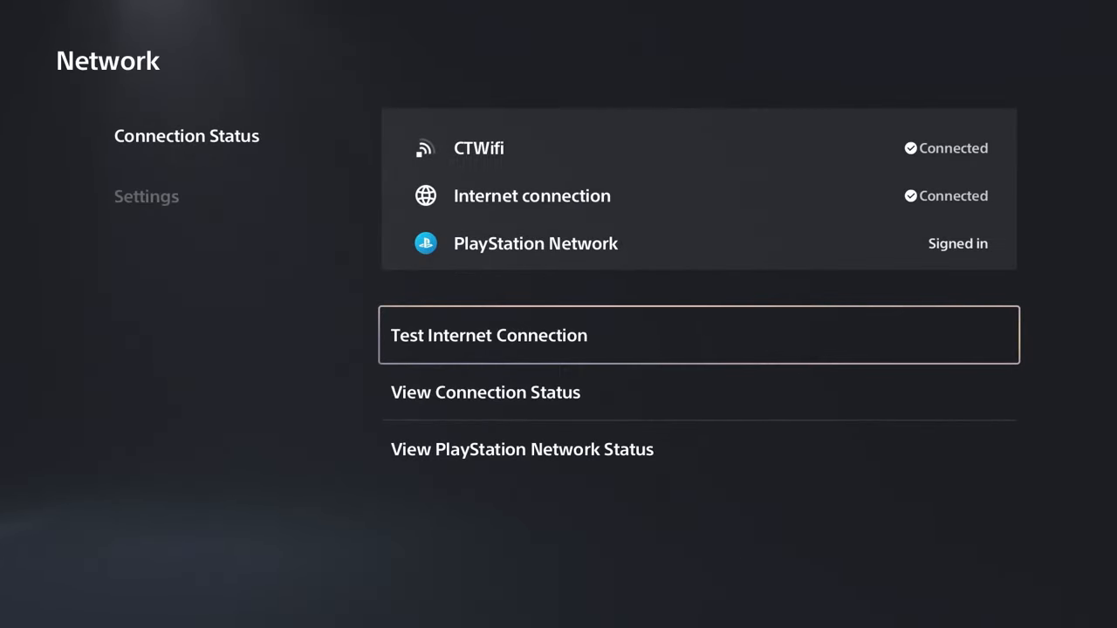
left_click(147, 195)
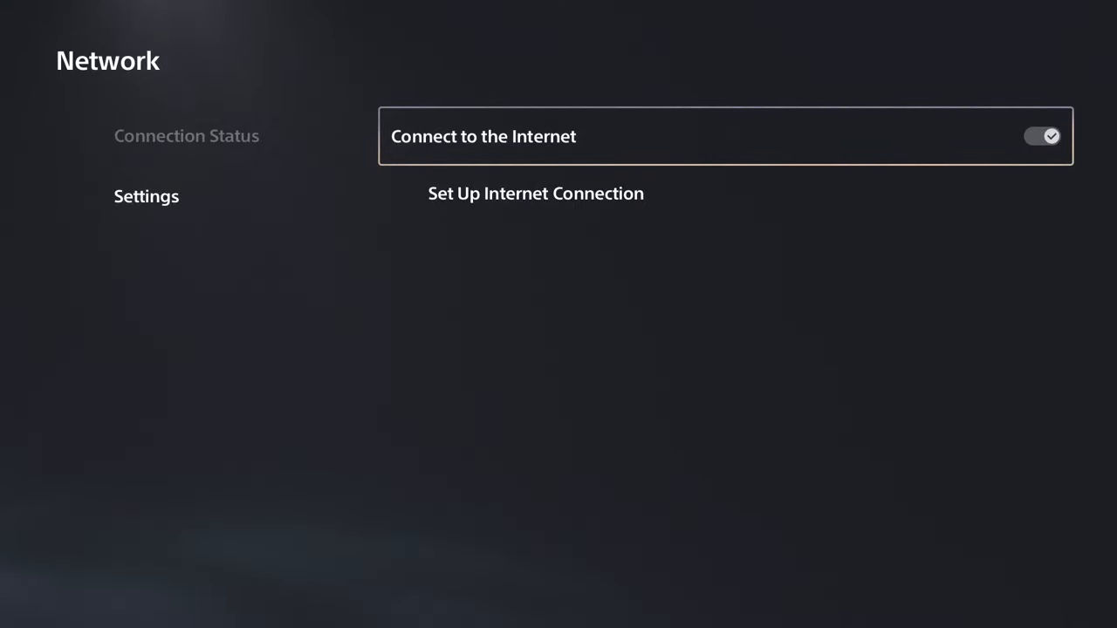
Step: Start Set Up Internet Connection, then bring up the console power options from the Control Center
left_click(534, 192)
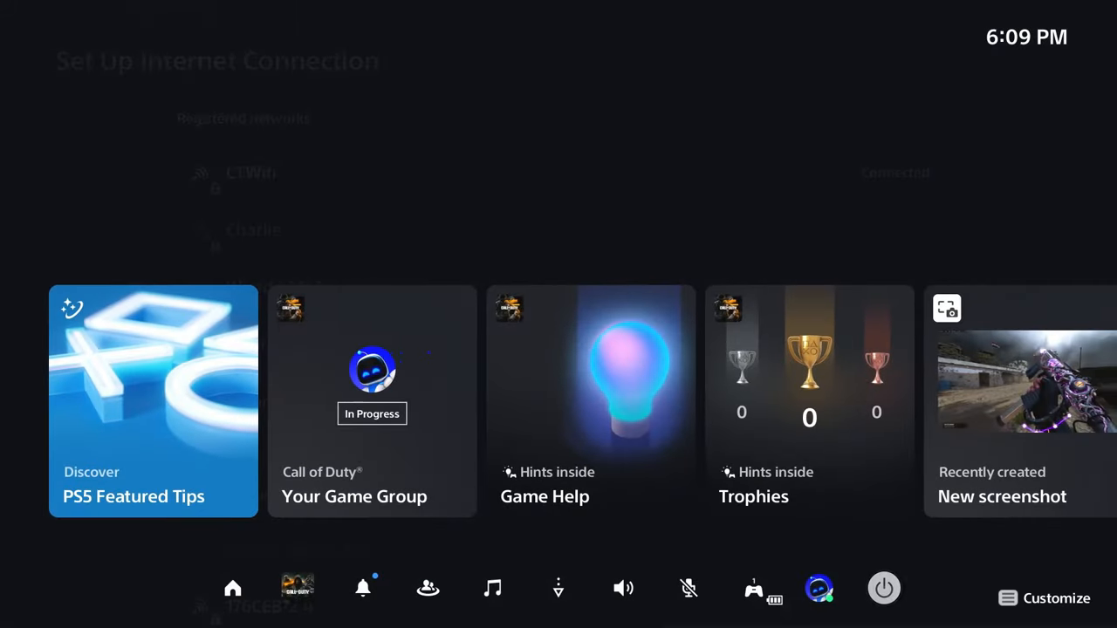
left_click(883, 586)
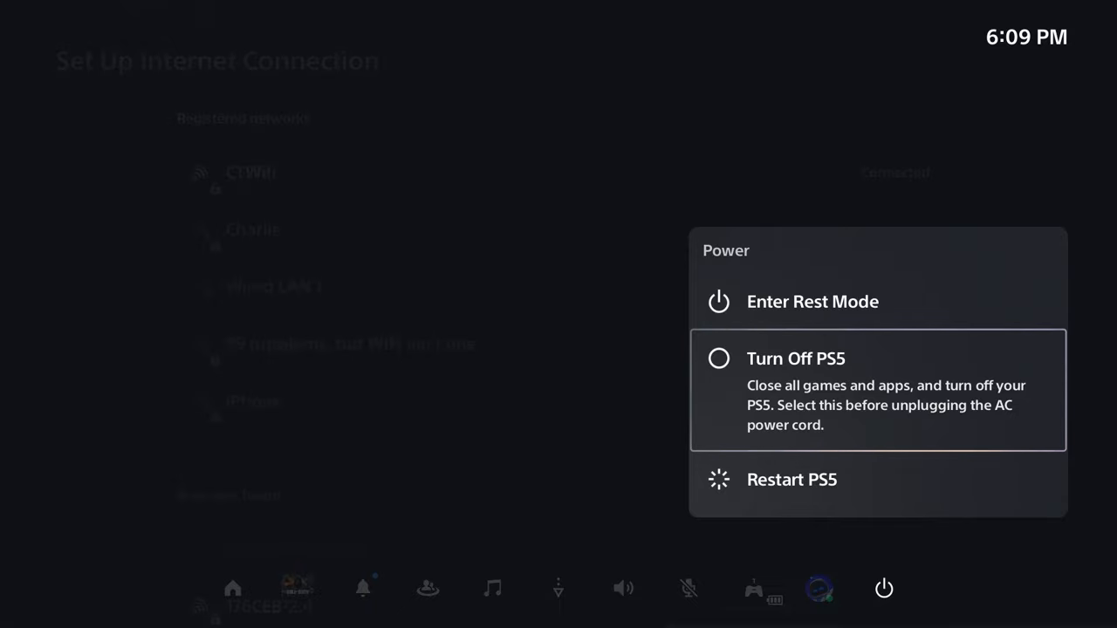